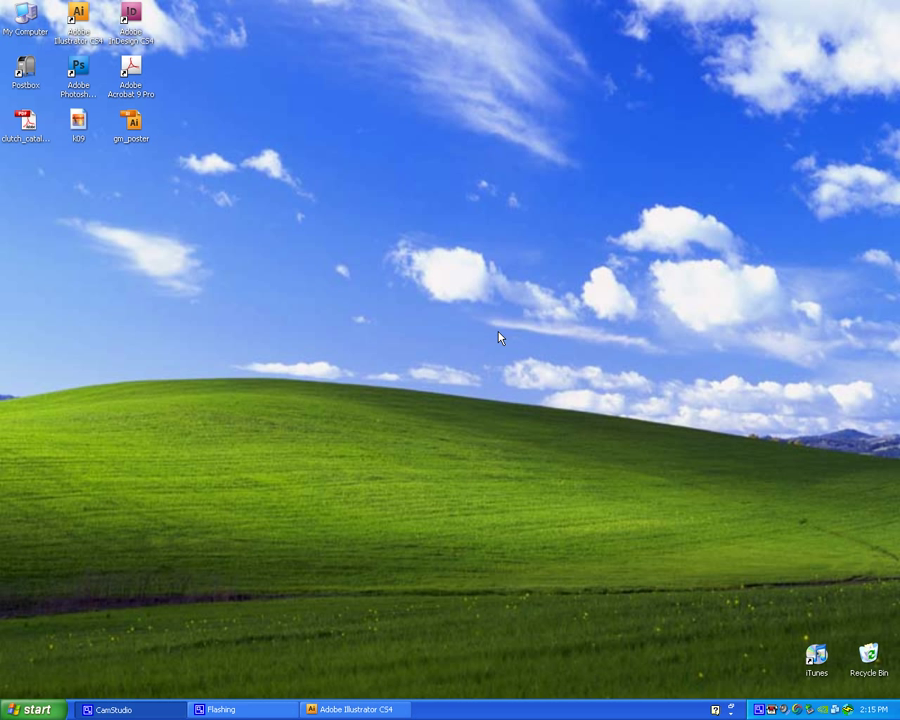
mouse_move(349, 173)
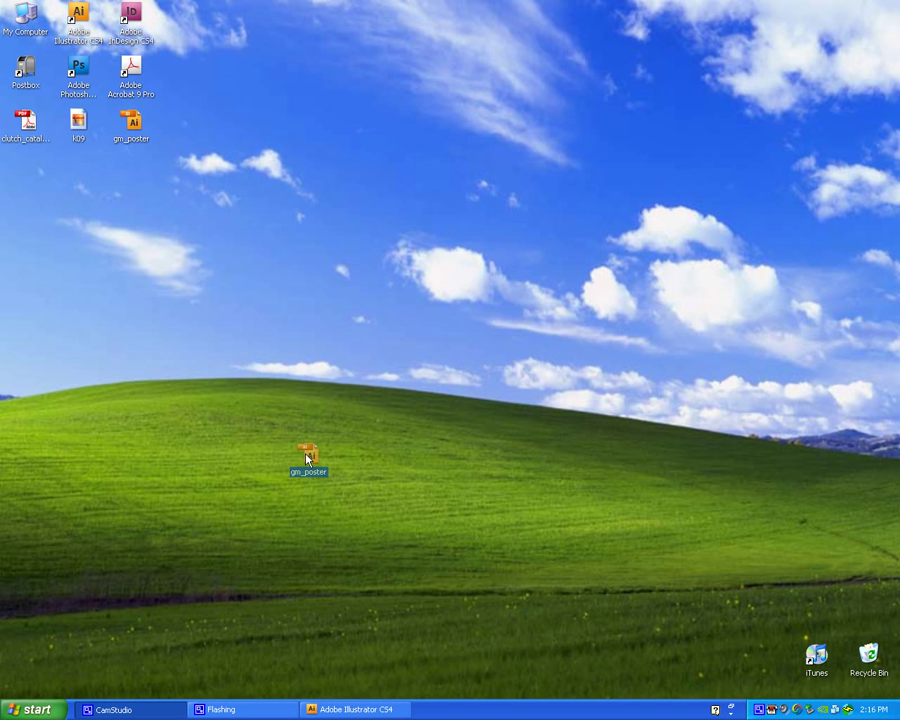
Step: Switch to Adobe Illustrator CS4 from the taskbar to open the poster
left_click(350, 709)
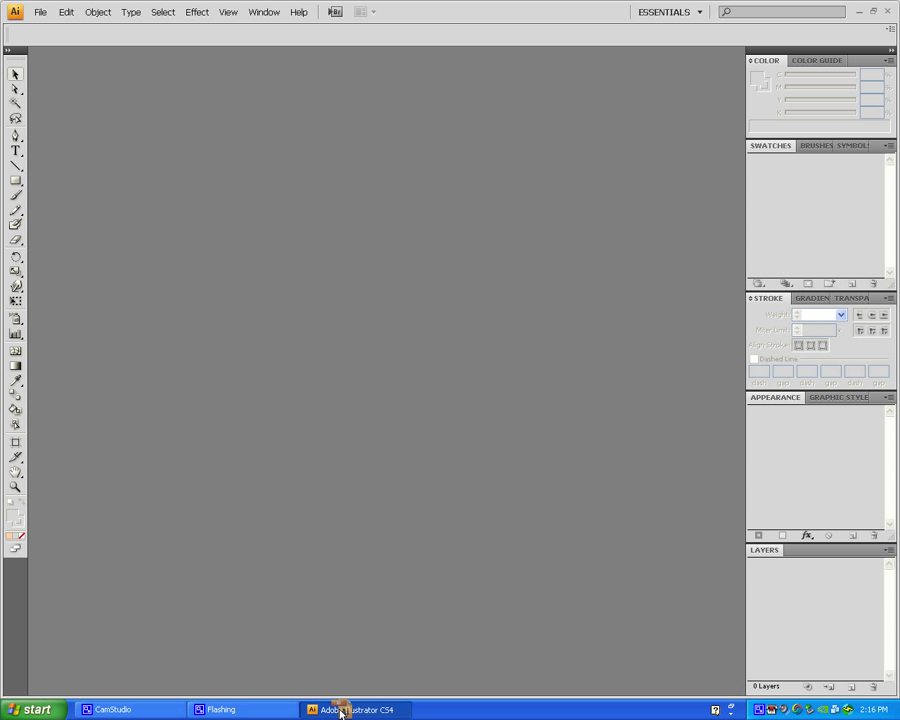
mouse_move(338, 461)
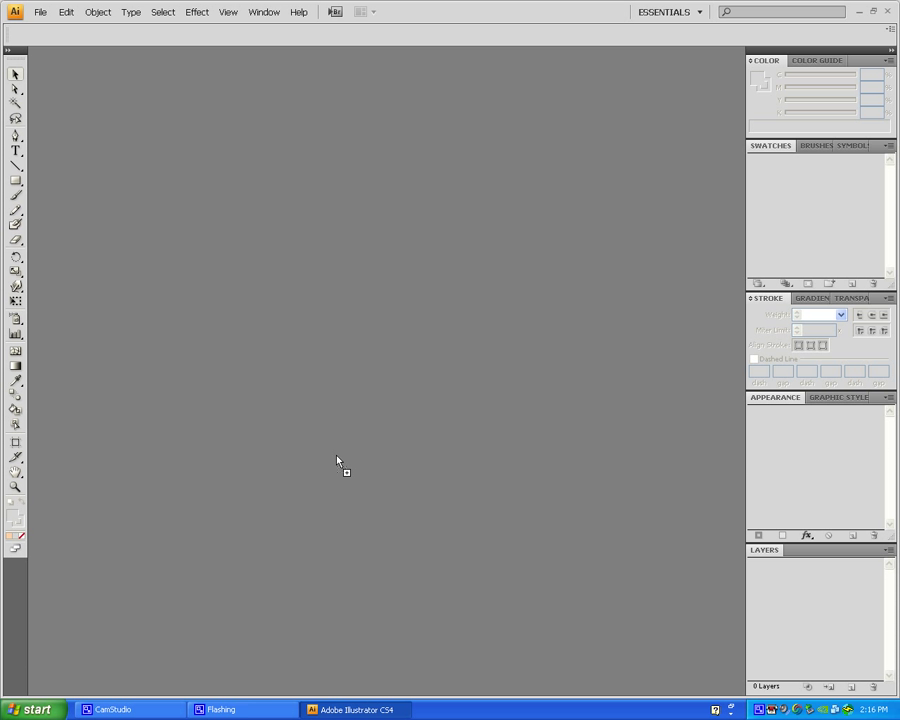
Step: Open gm_poster.ai and select the pink GO MEDIA logo group
left_click(41, 11)
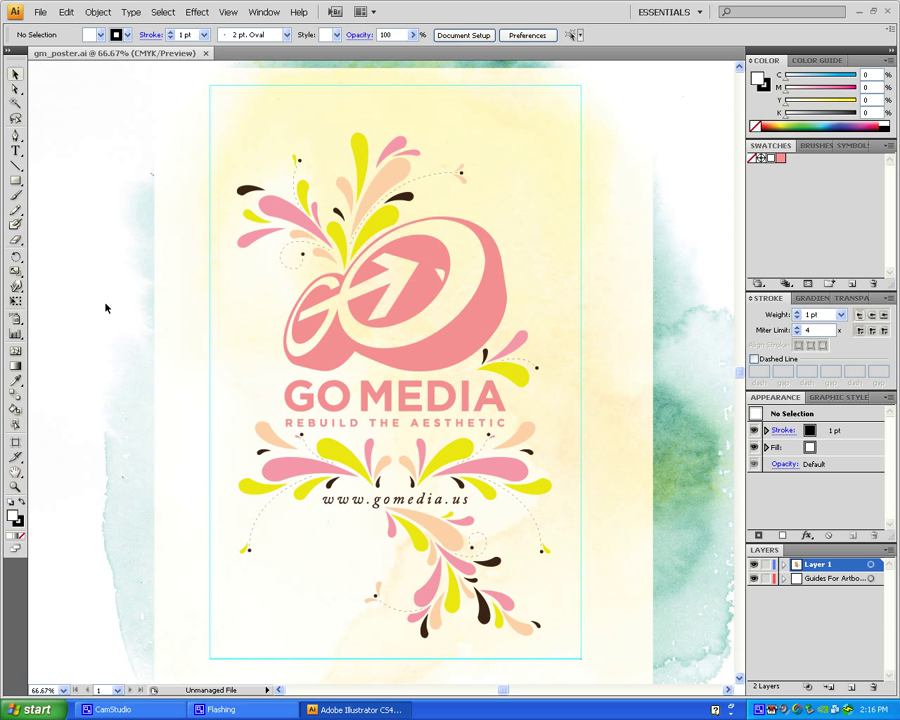
mouse_move(131, 318)
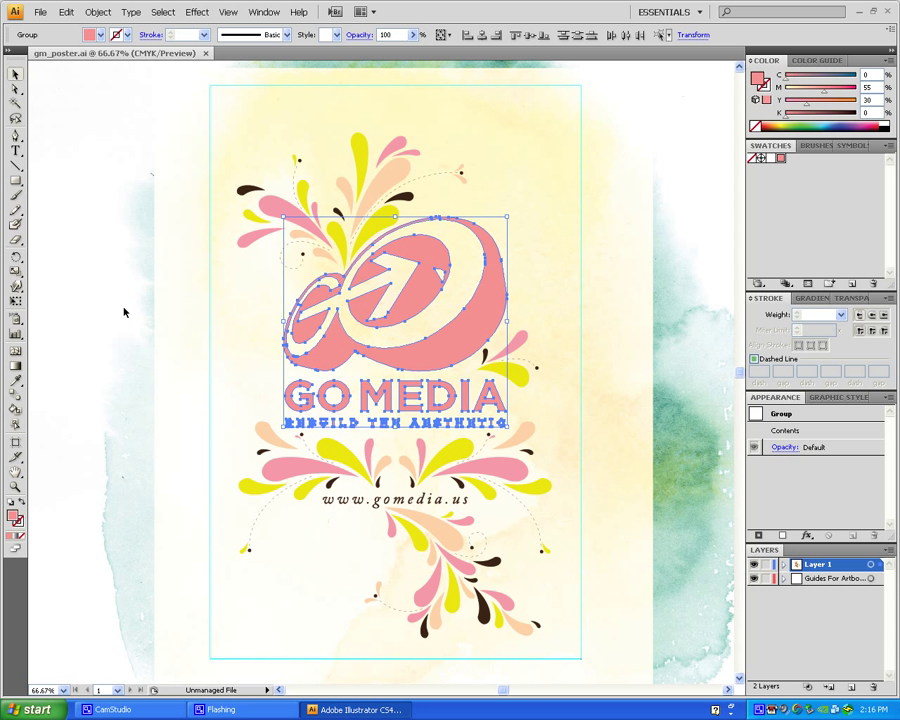
mouse_move(100, 315)
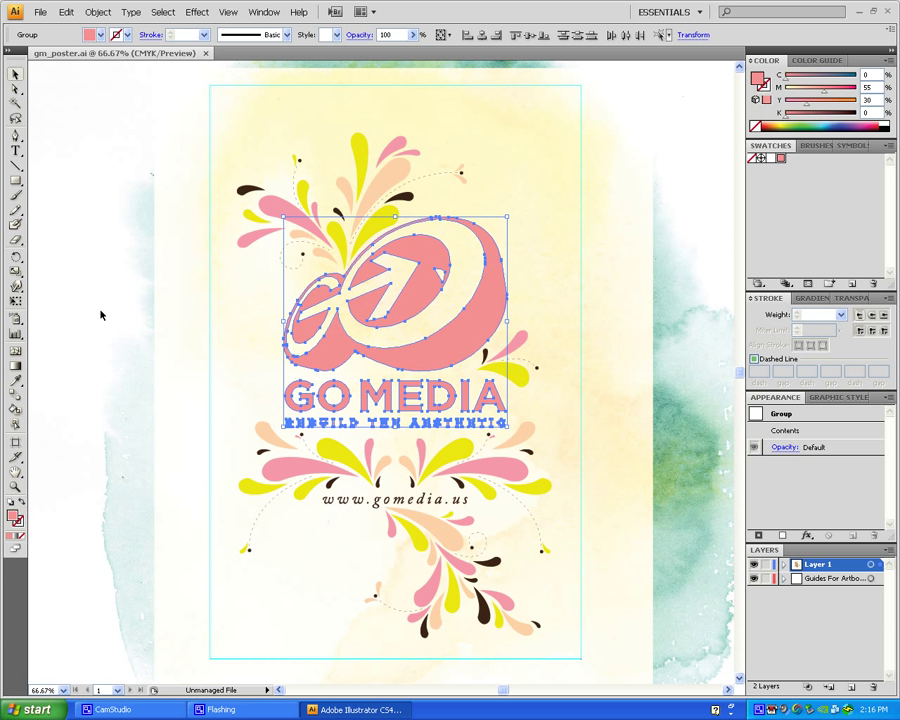
mouse_move(325, 360)
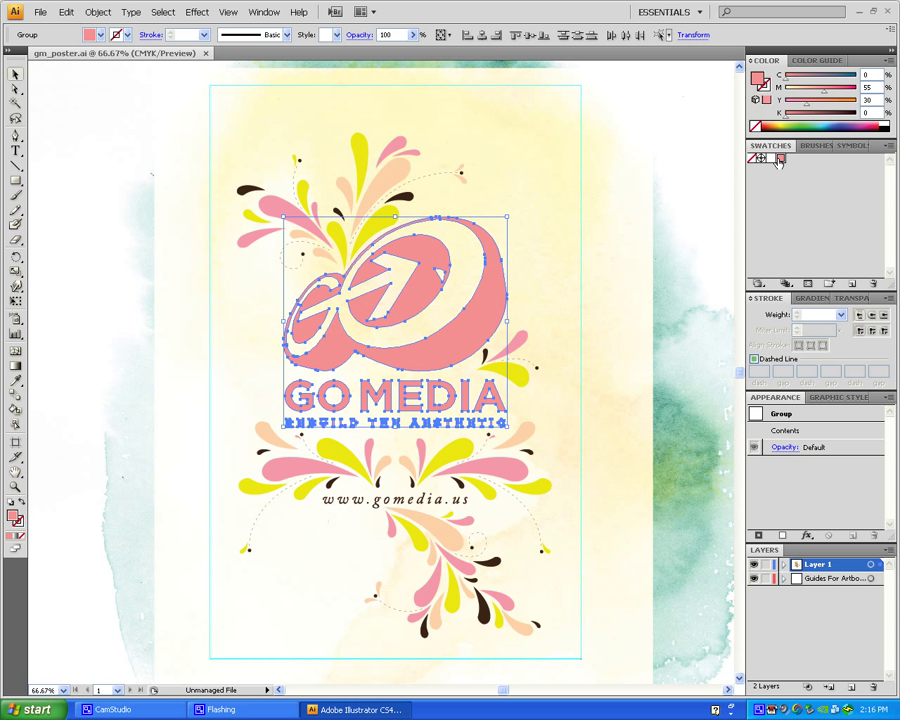
mouse_move(779, 160)
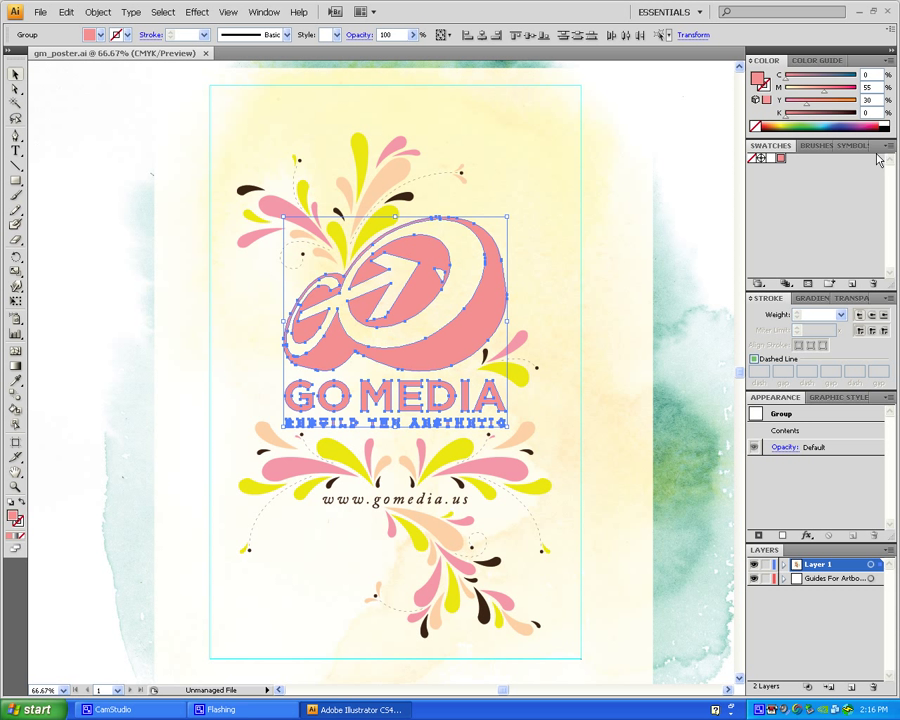
Step: Load the PANTONE solid coated color book from the Swatches panel menu
left_click(887, 145)
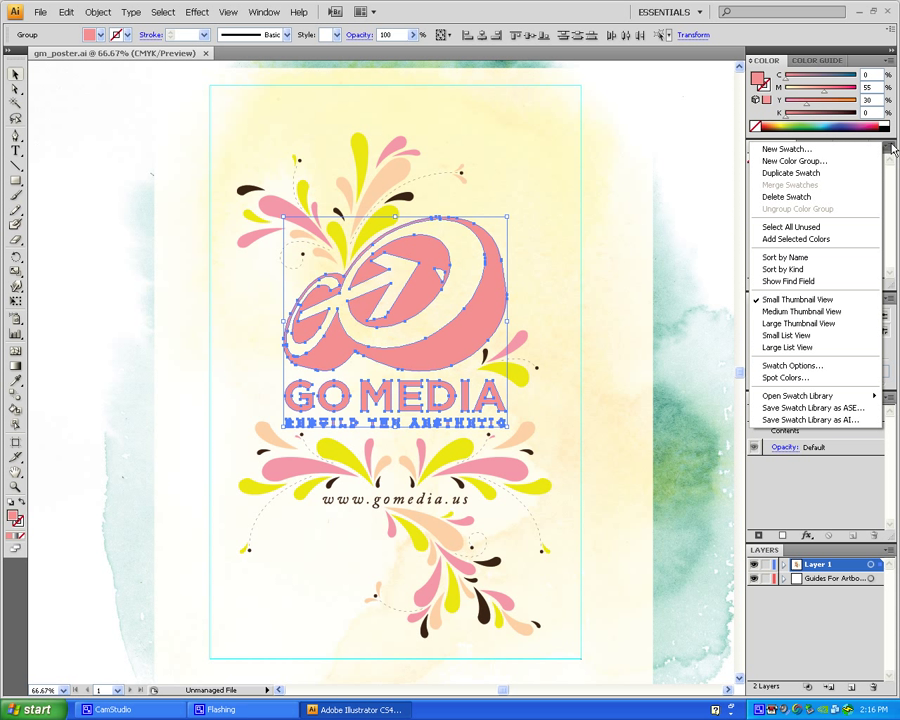
mouse_move(855, 253)
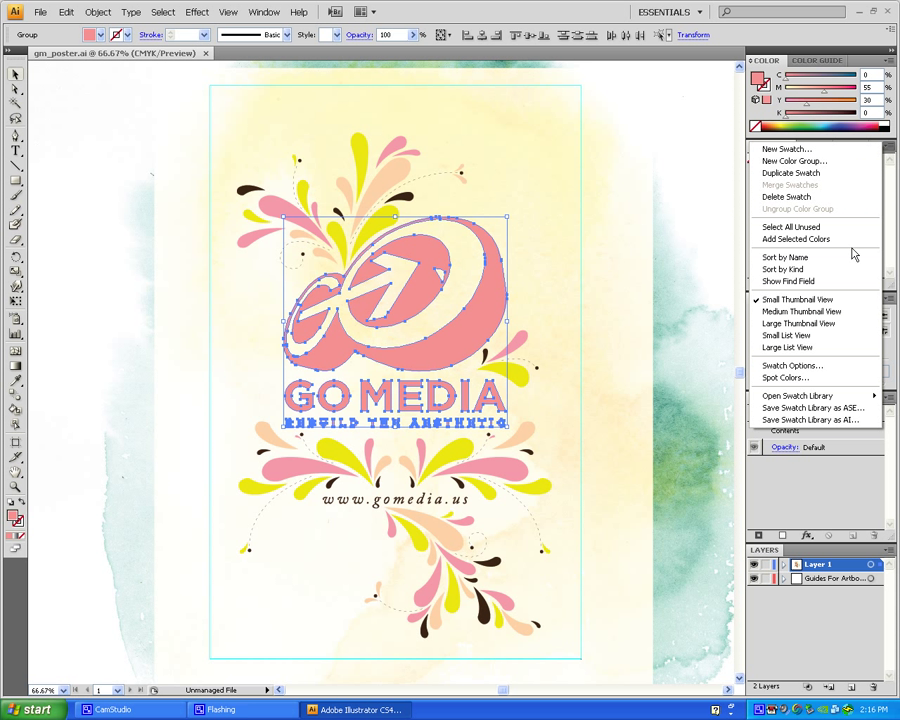
mouse_move(797, 396)
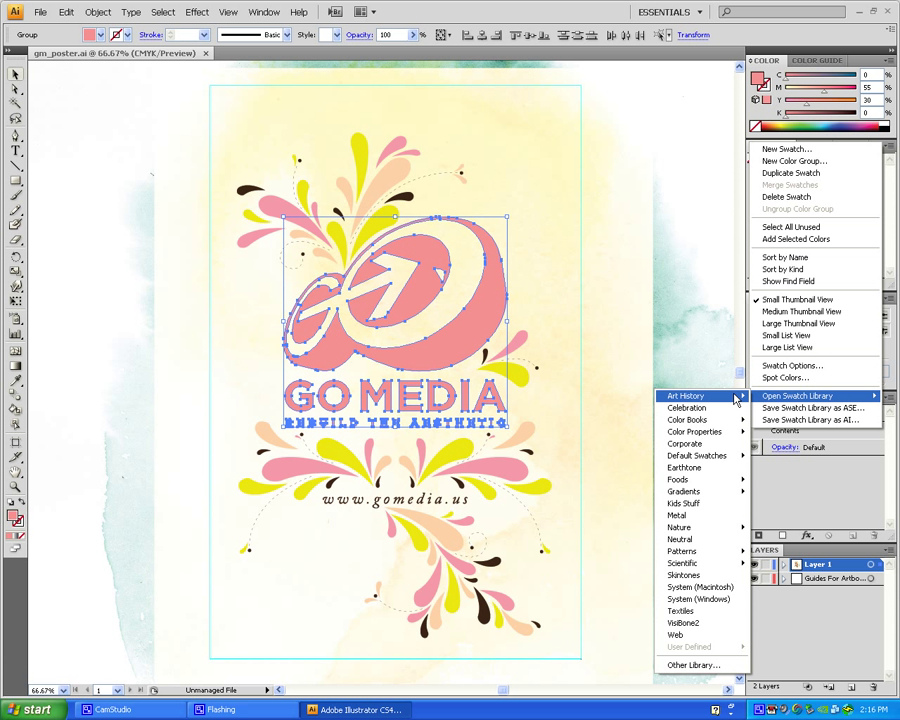
mouse_move(687, 419)
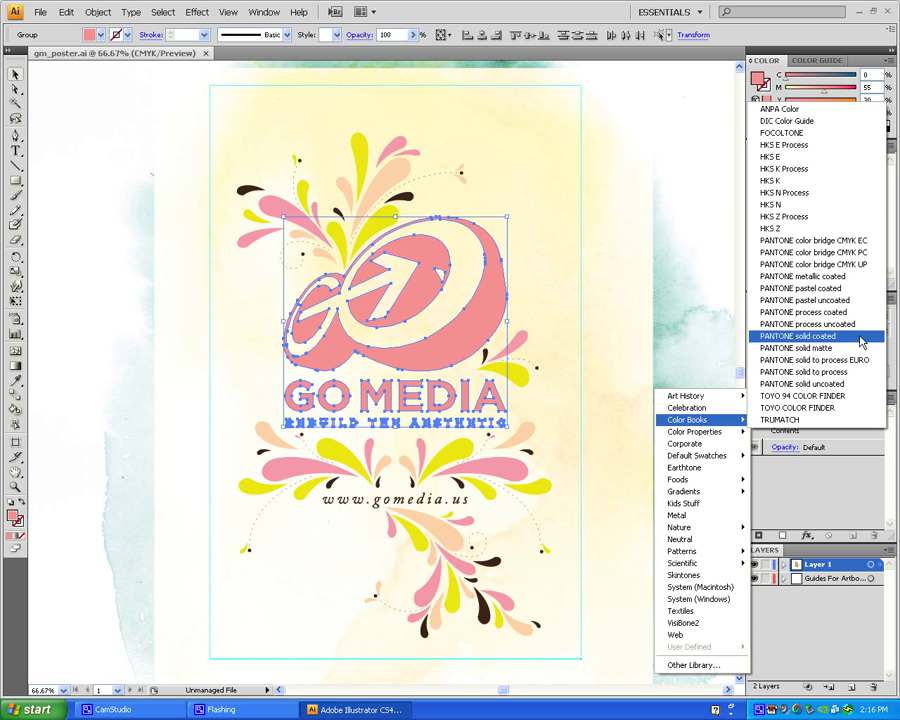
left_click(794, 336)
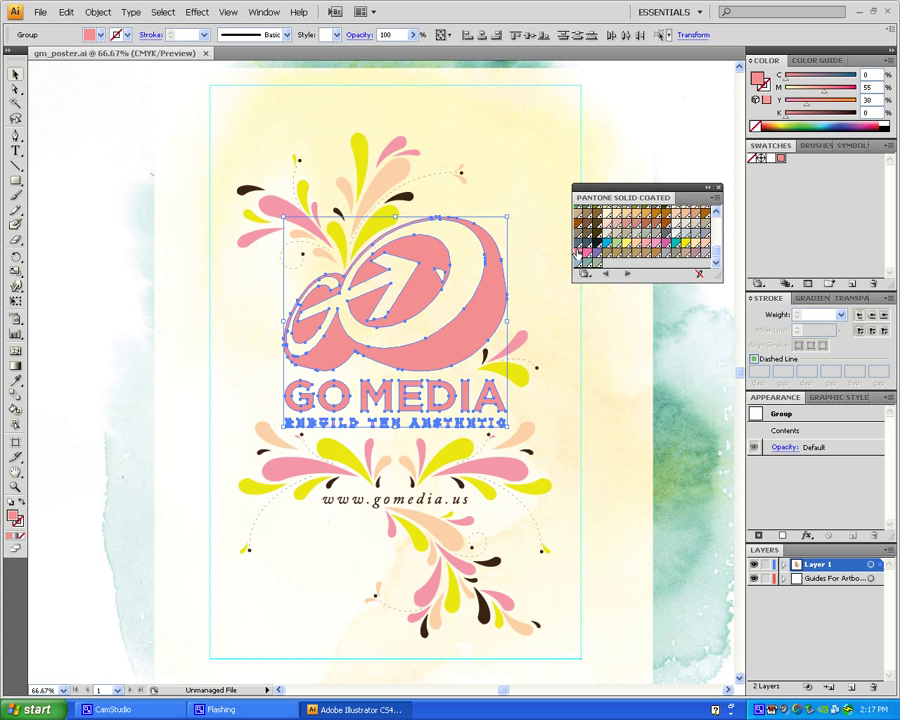
mouse_move(648, 248)
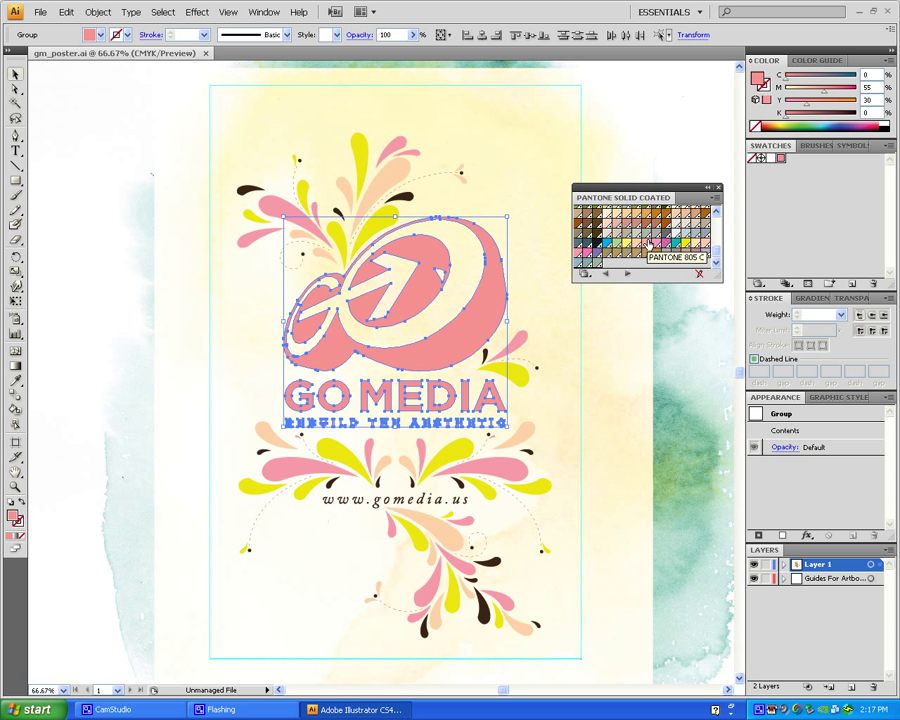
mouse_move(648, 243)
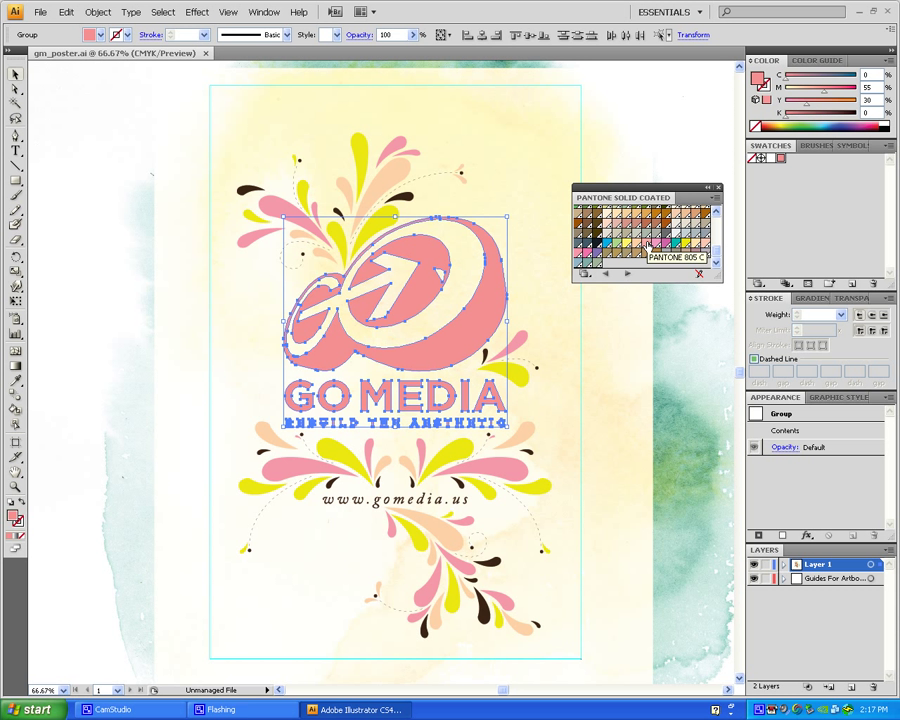
Step: Fill the GO MEDIA logo with the PANTONE 805 C swatch
left_click(647, 243)
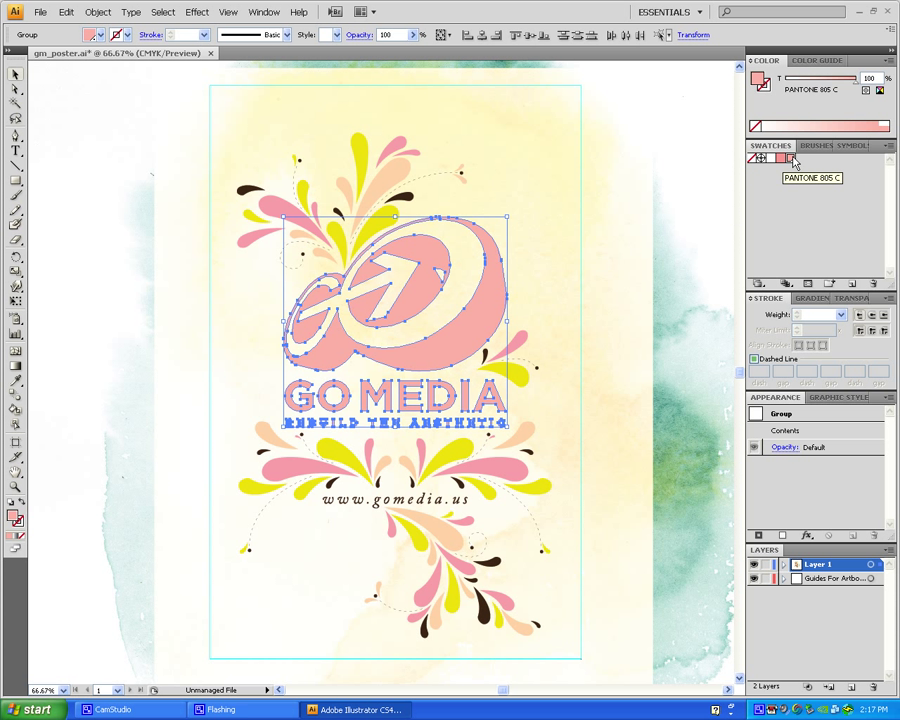
double_click(758, 159)
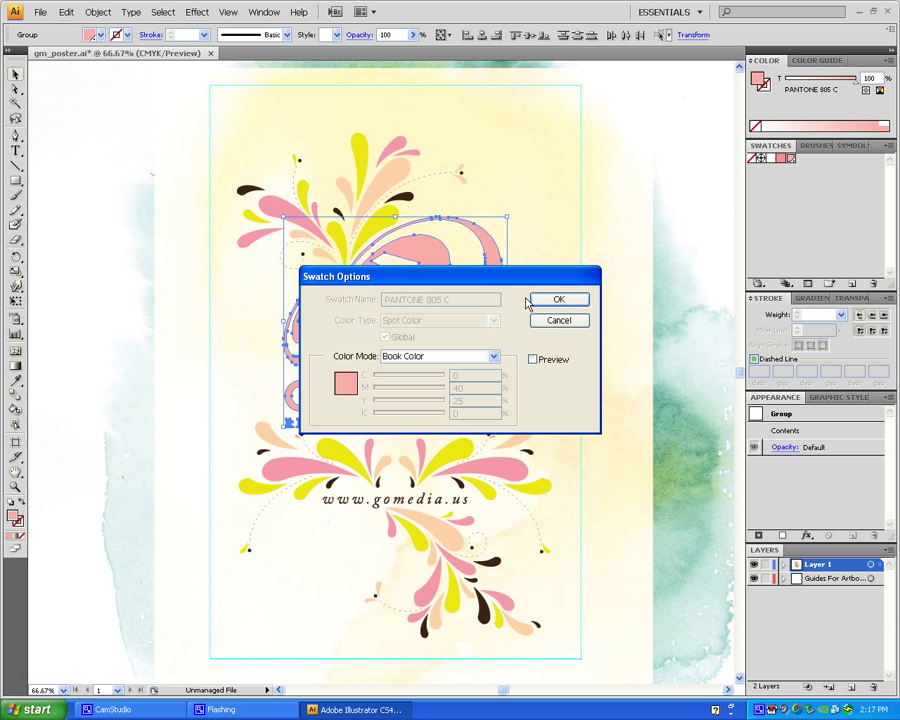
left_click(559, 299)
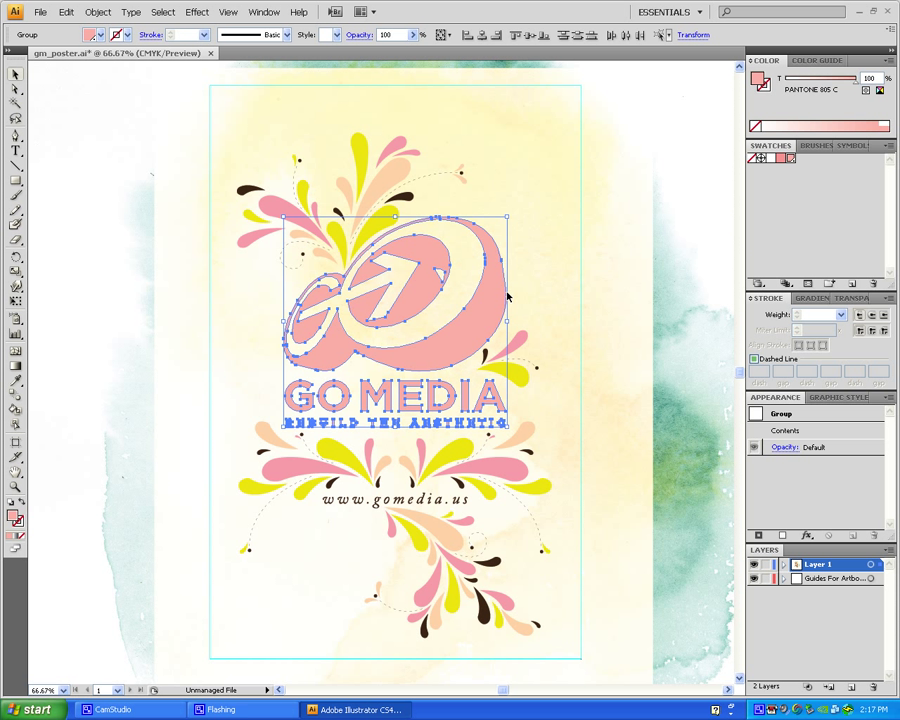
mouse_move(84, 130)
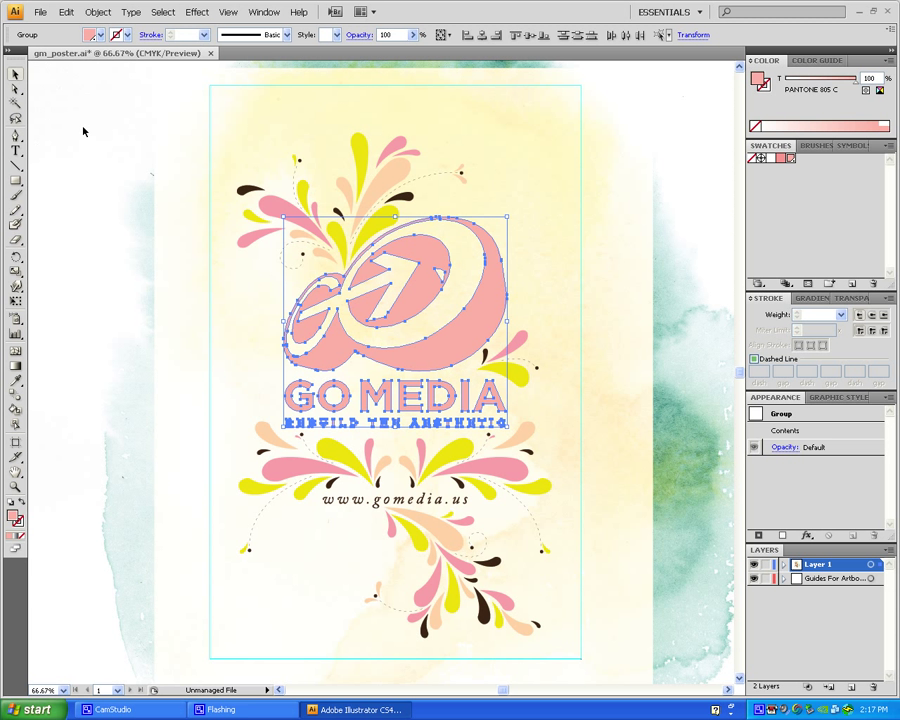
left_click(40, 11)
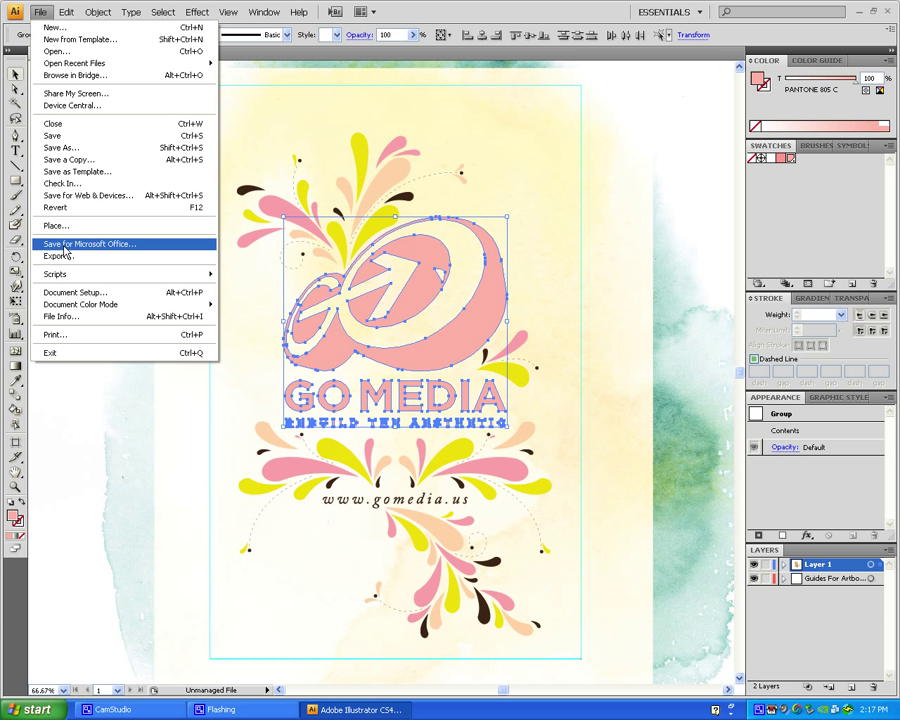
Step: Add a bleed area around the poster artboard through Document Setup
left_click(74, 292)
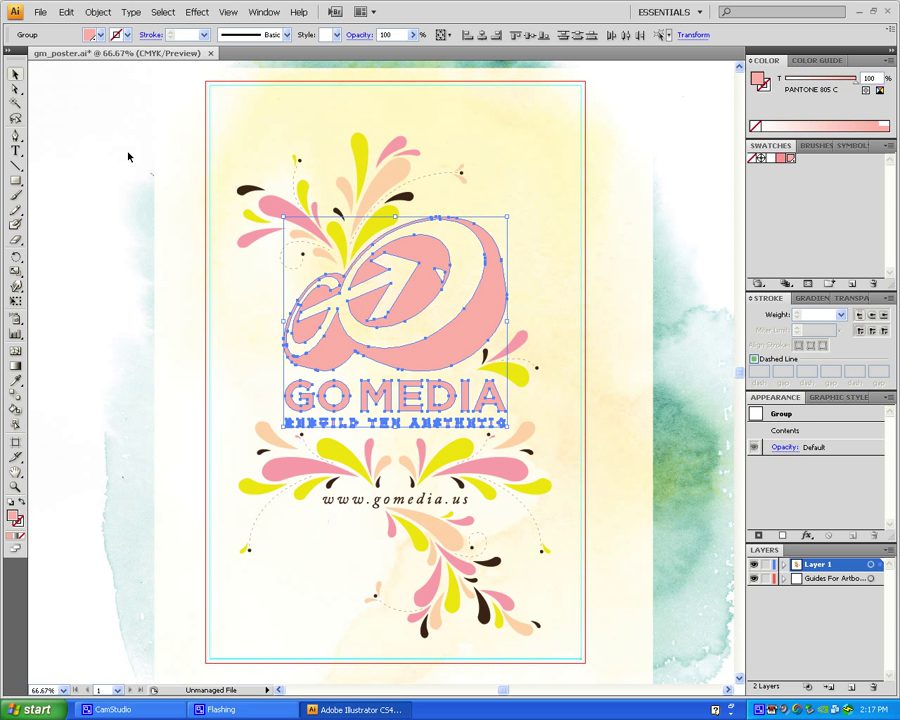
left_click(695, 210)
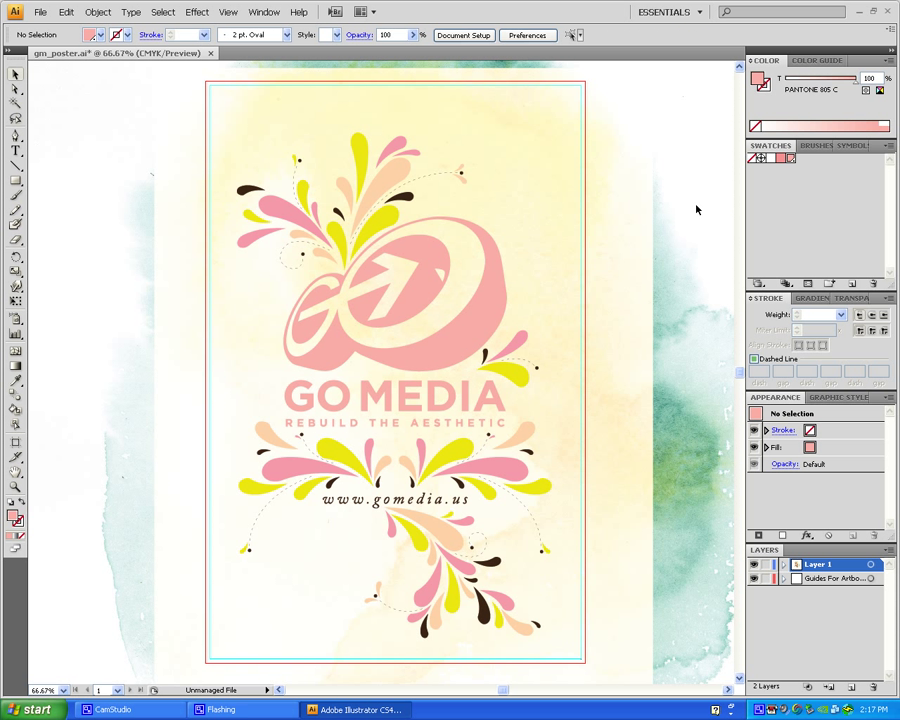
Step: Save As an Adobe PDF named gm_poster_PRINT_READY.pdf on the Desktop
left_click(40, 11)
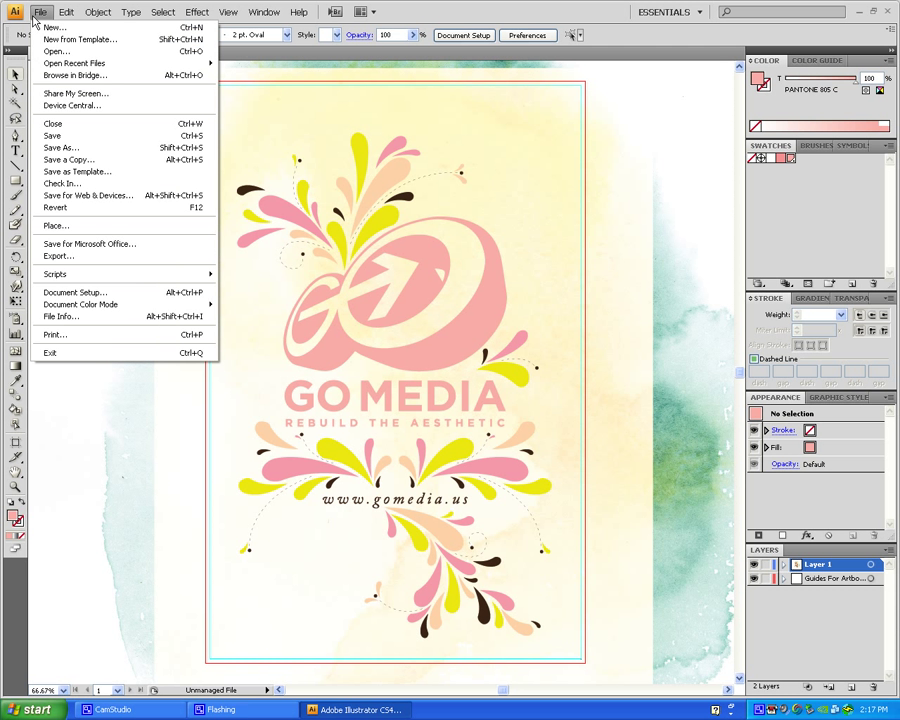
mouse_move(60, 147)
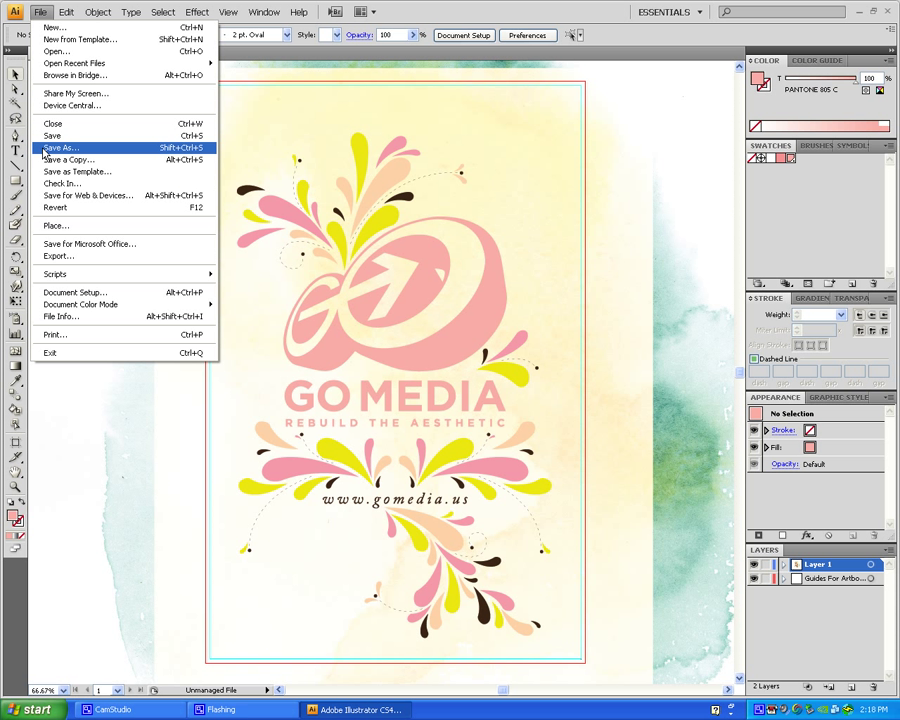
left_click(60, 147)
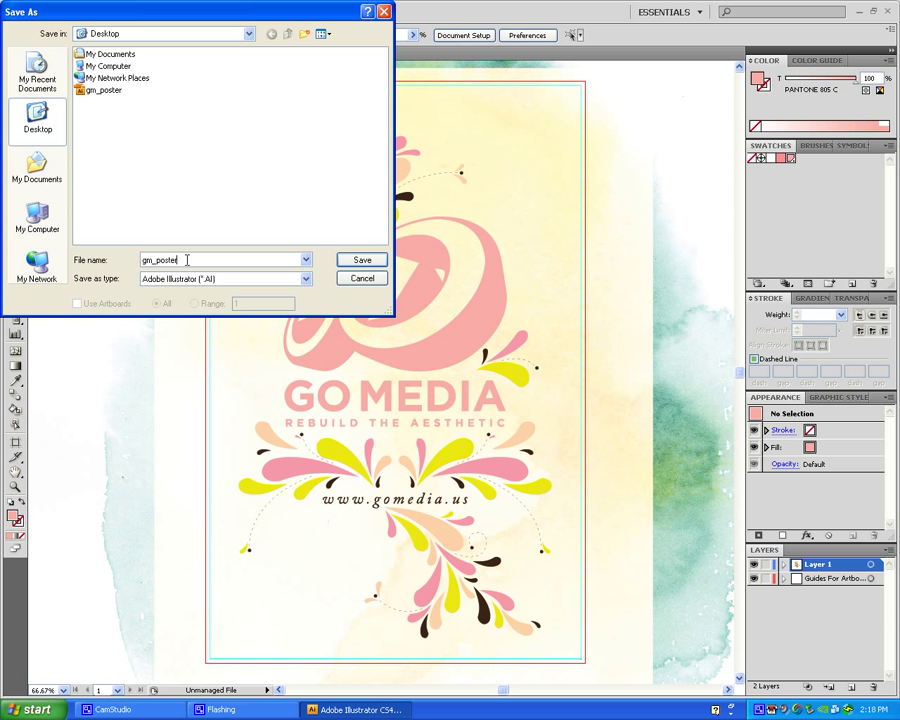
type("_")
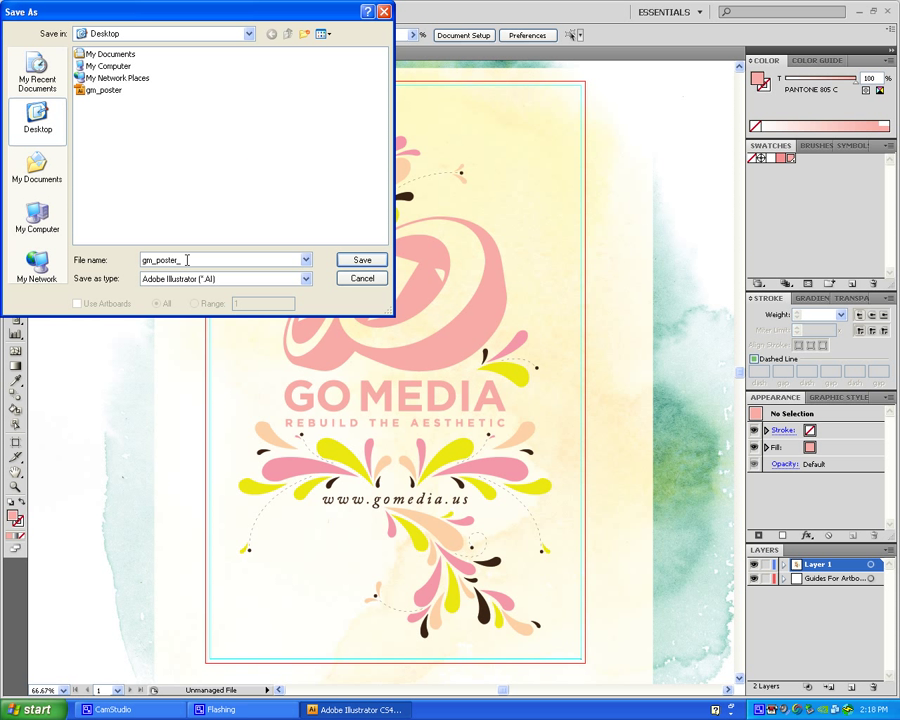
type("PRINT_READY")
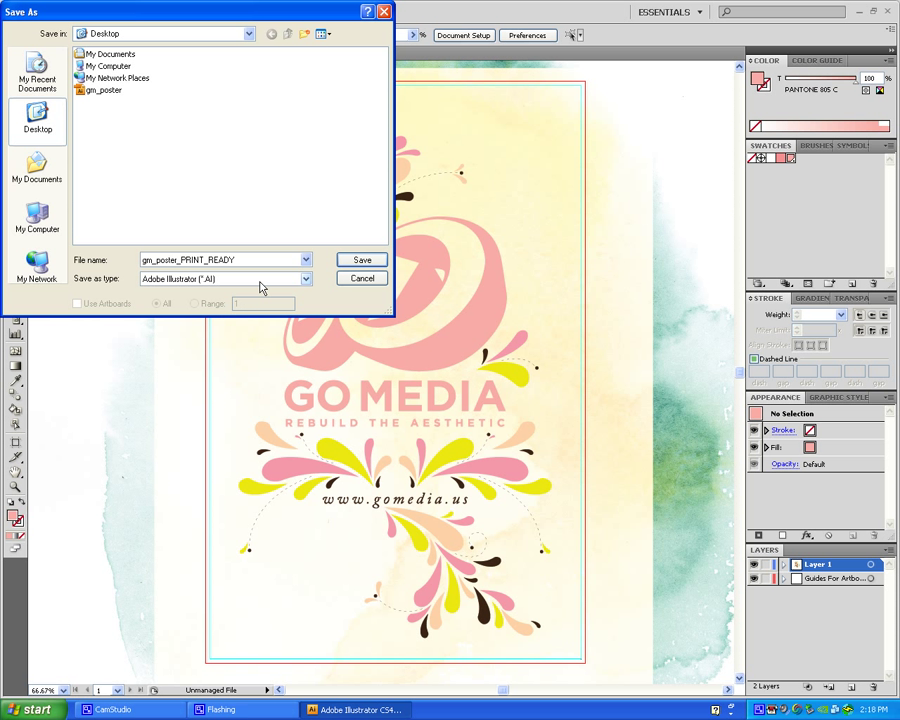
left_click(225, 278)
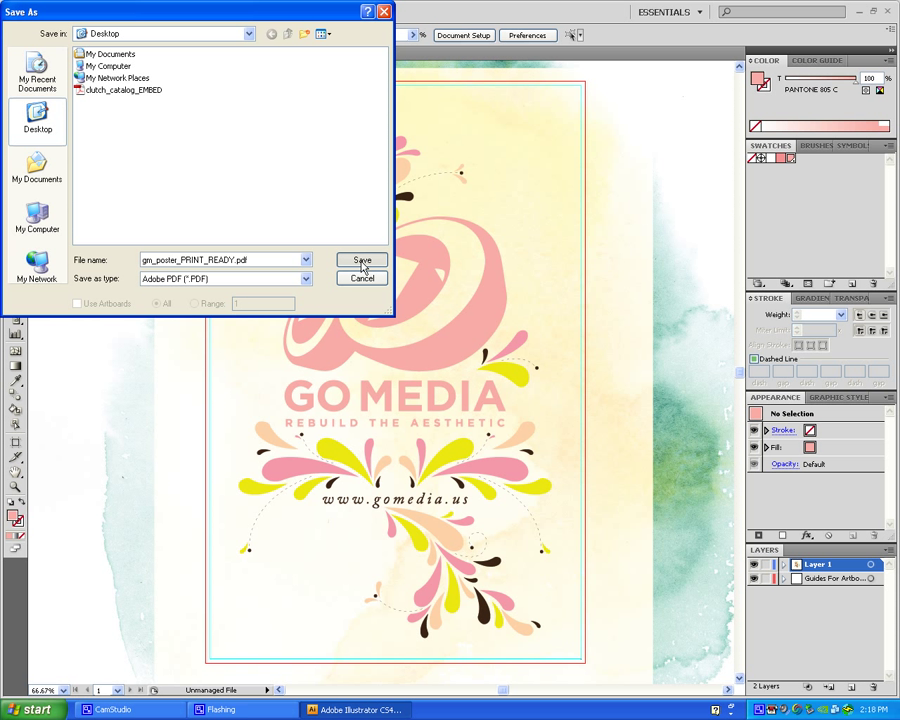
left_click(362, 260)
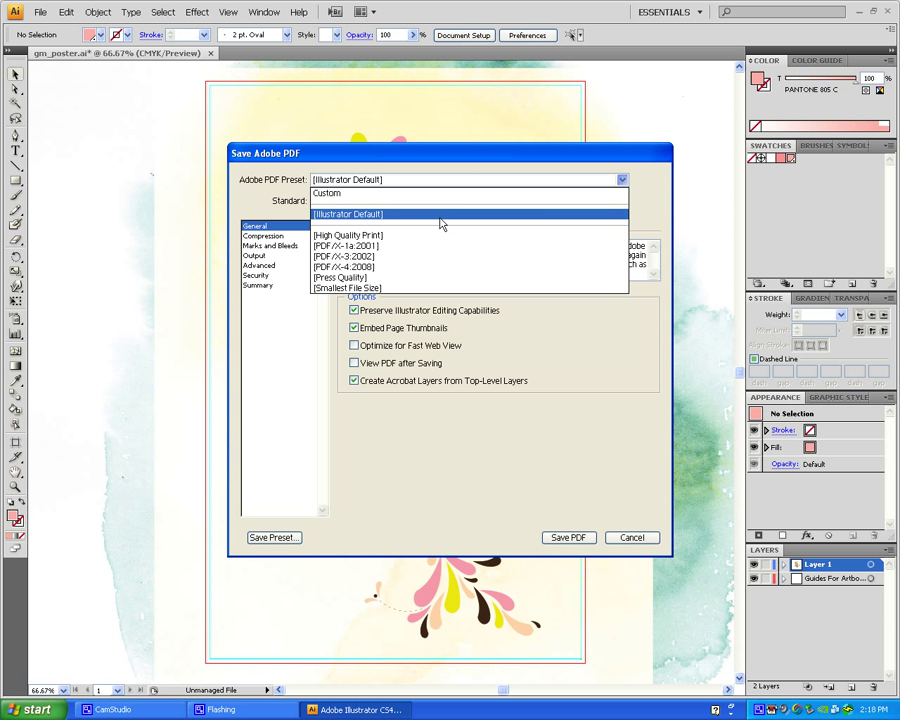
Step: Choose High Quality Print, Acrobat 4 compatibility, and use the document bleed settings
left_click(348, 235)
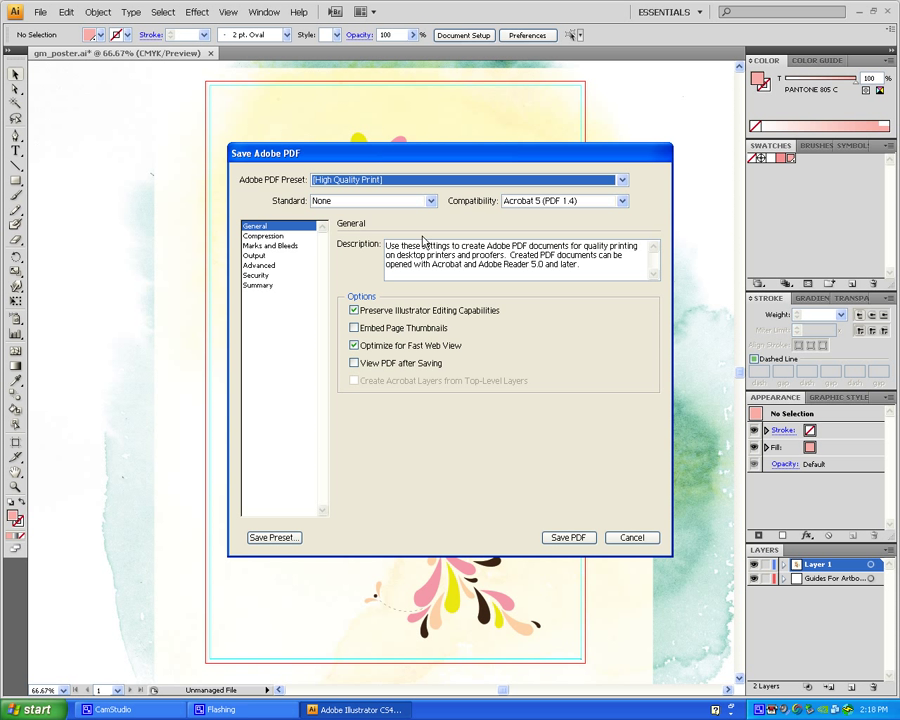
left_click(621, 201)
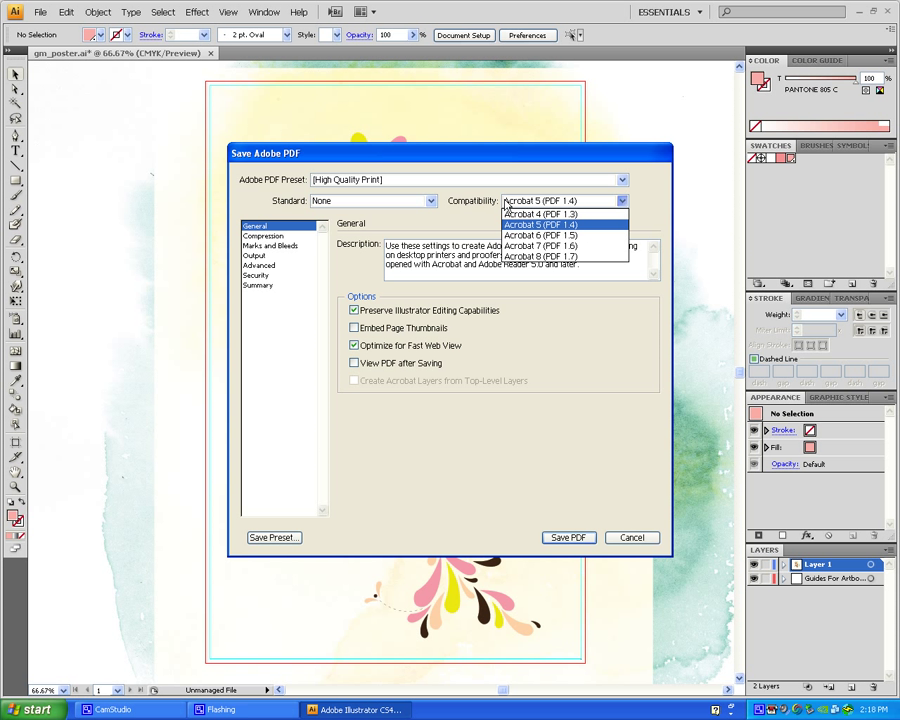
left_click(540, 214)
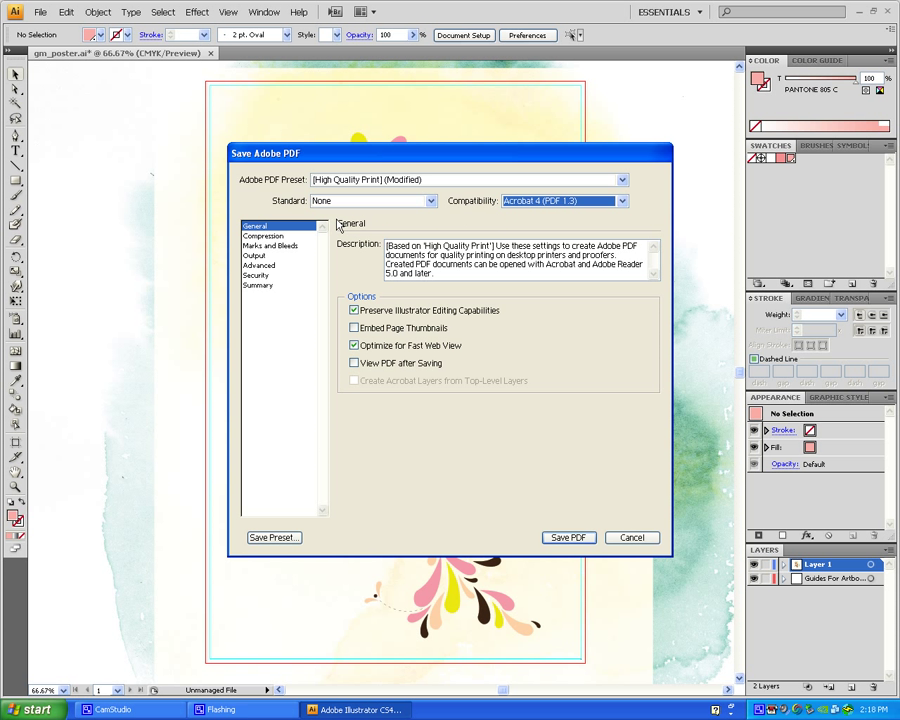
left_click(264, 235)
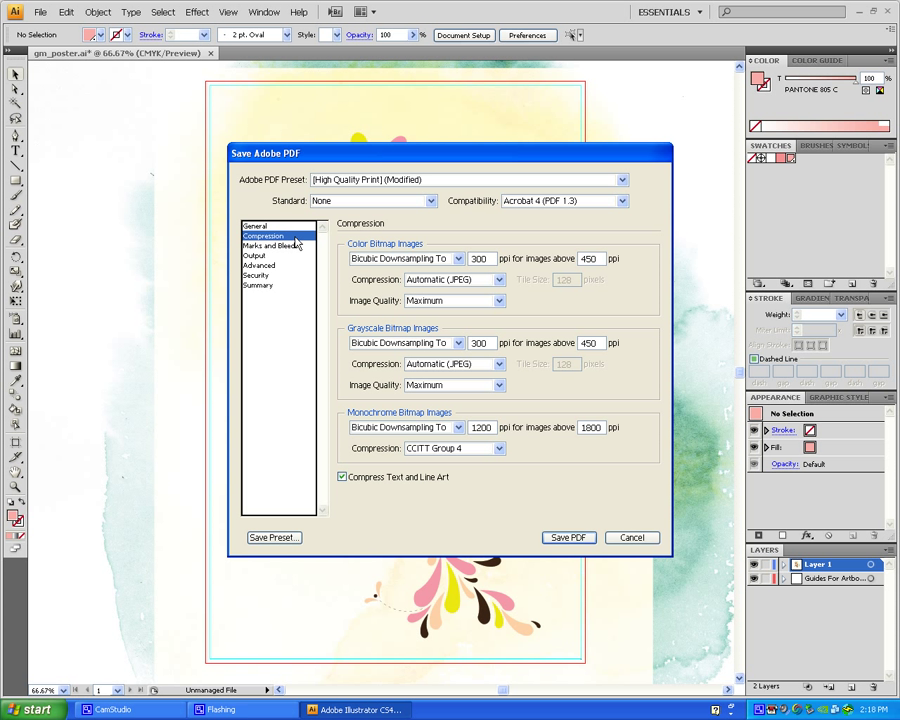
left_click(270, 245)
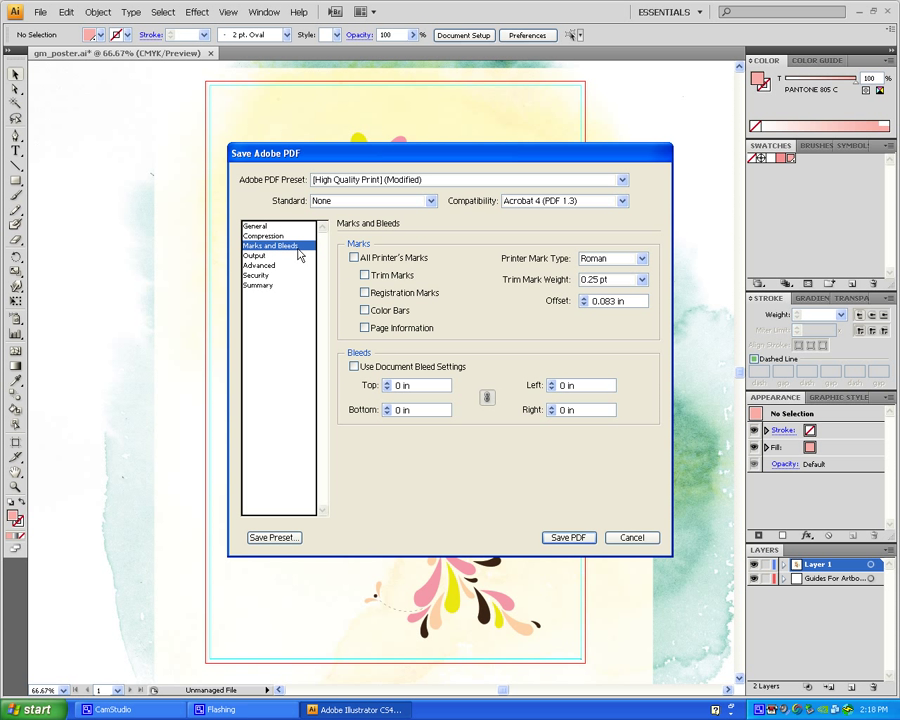
left_click(354, 366)
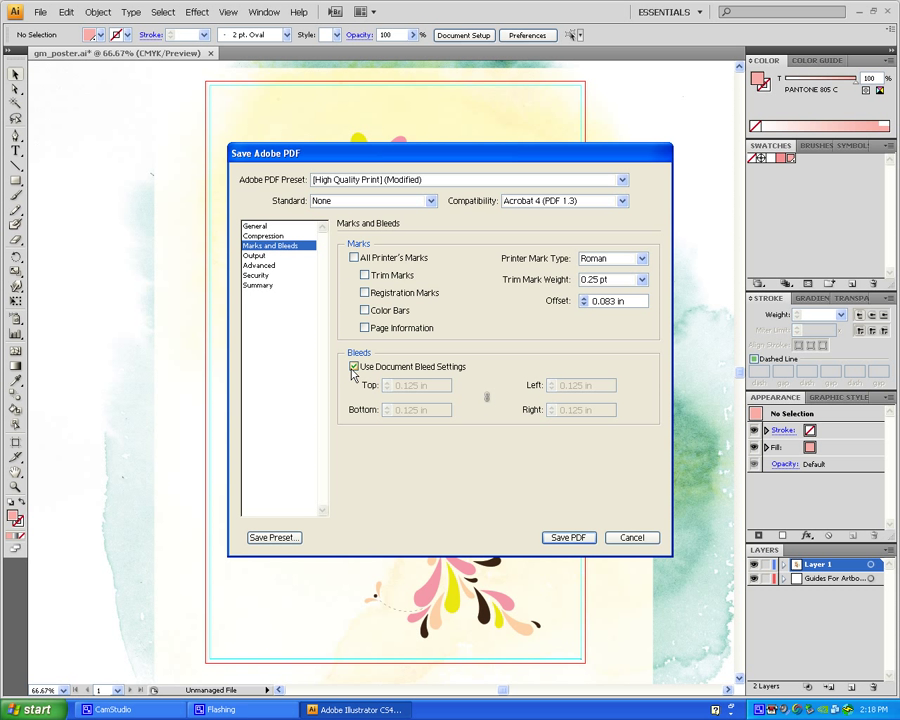
left_click(353, 366)
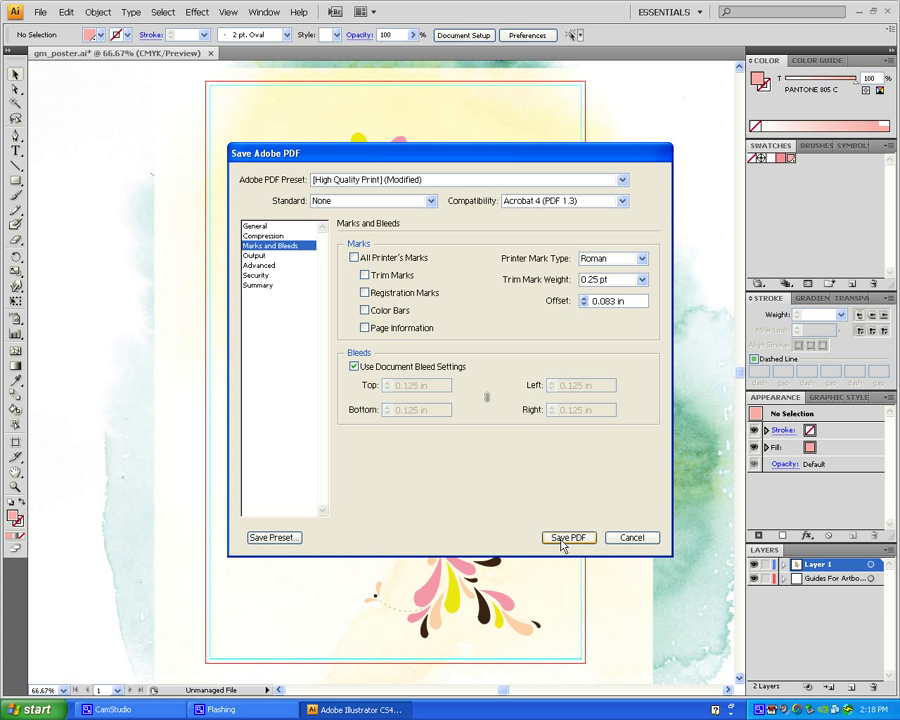
Step: Save the PDF, close the document, and open the PDF in Acrobat
left_click(568, 537)
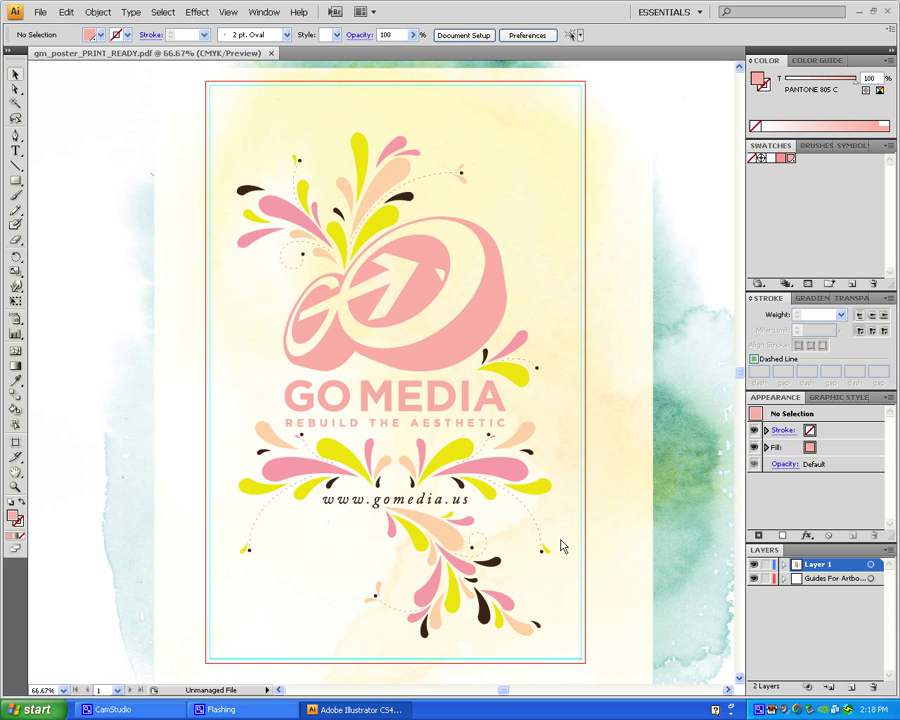
mouse_move(275, 62)
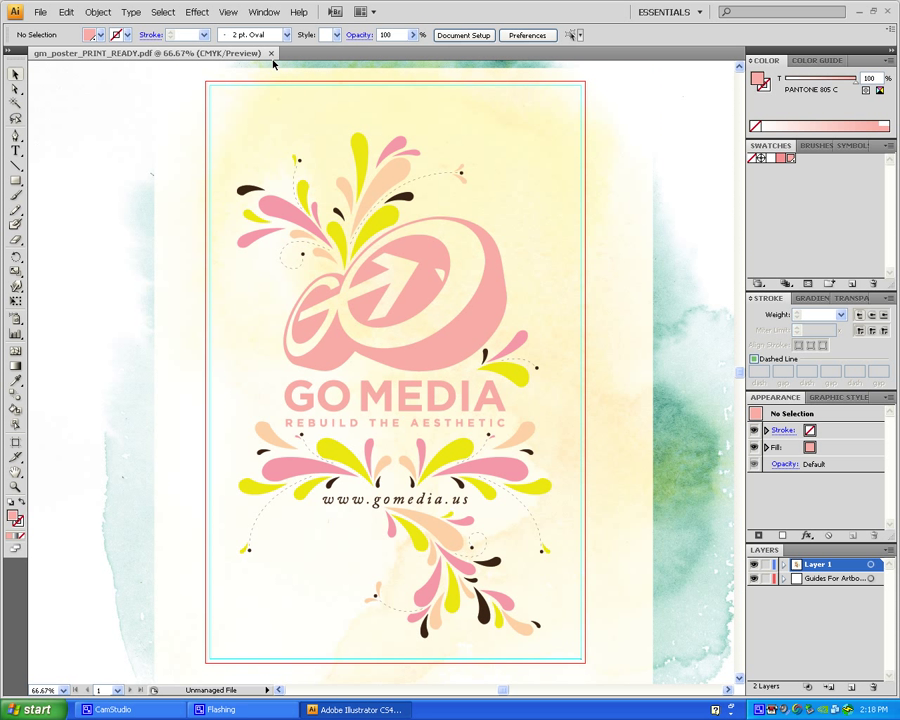
left_click(270, 52)
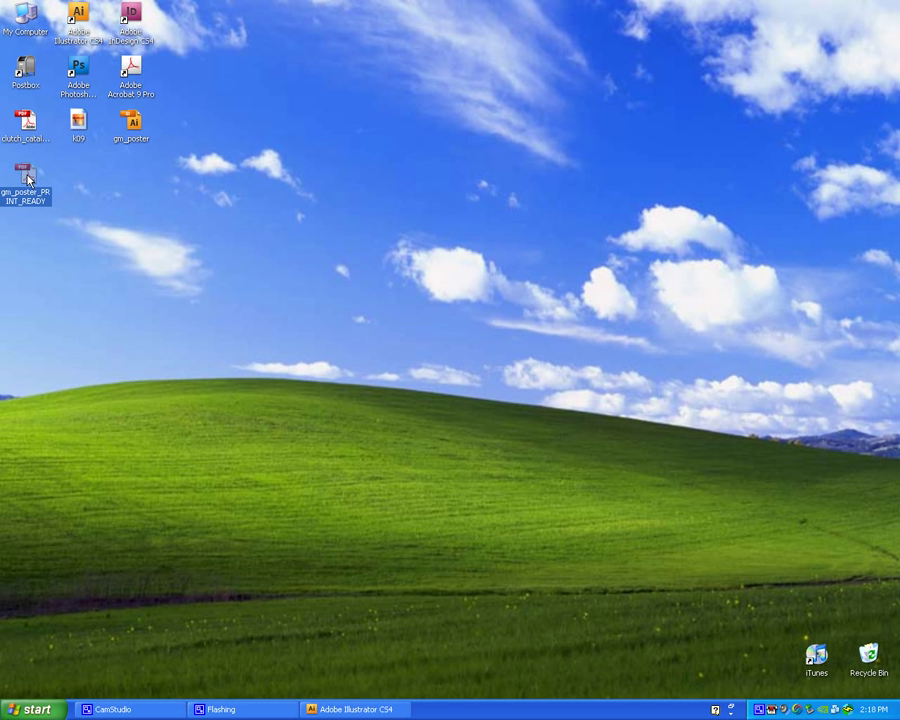
double_click(25, 172)
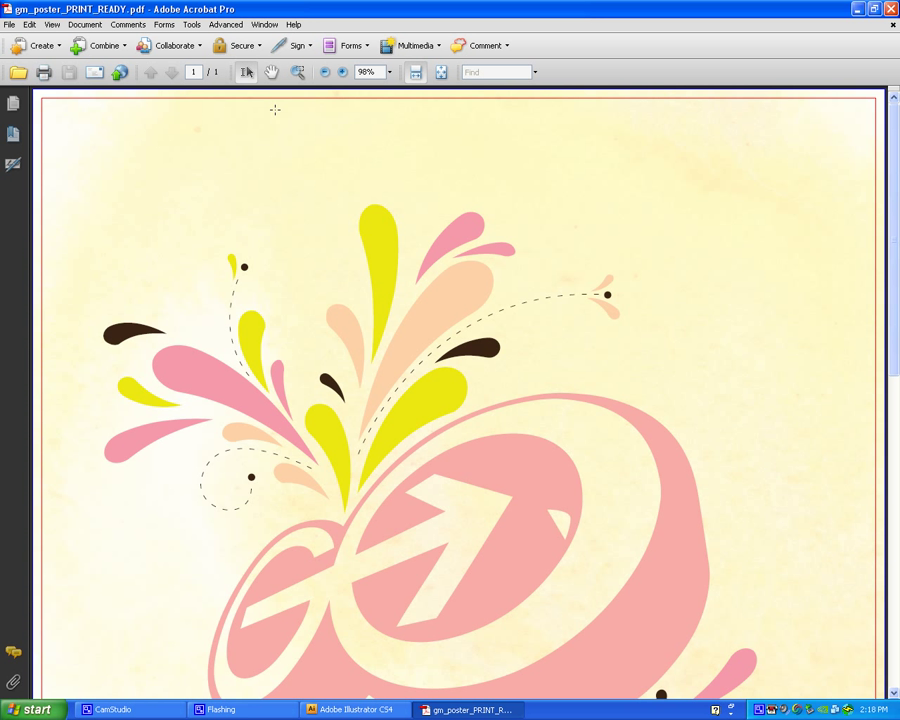
mouse_move(441, 72)
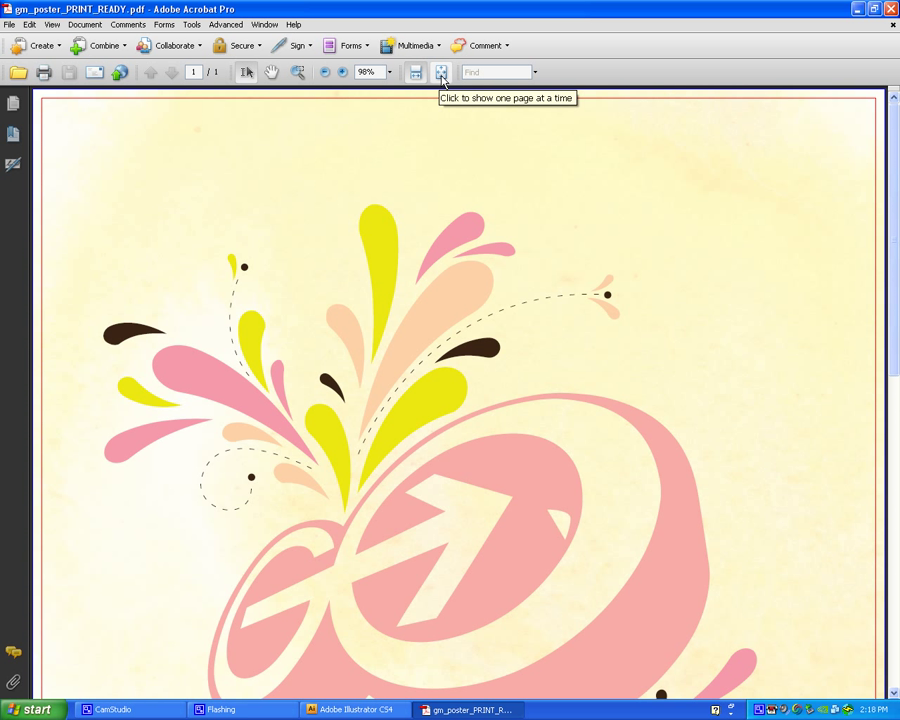
Step: Fit the whole poster page in view to confirm its 11.25 x 17.25 in size
left_click(441, 71)
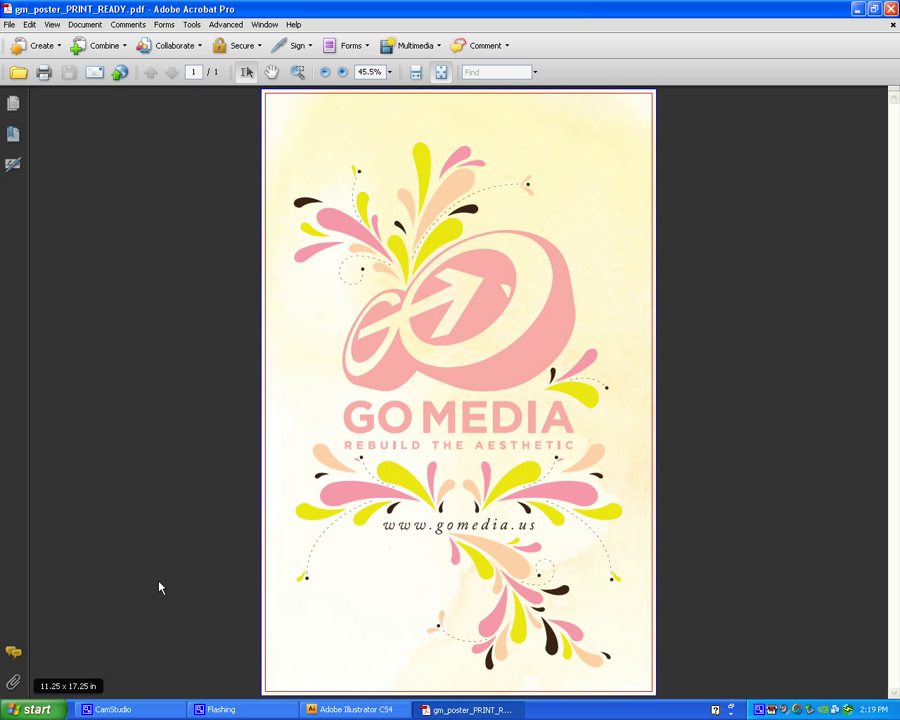
mouse_move(714, 253)
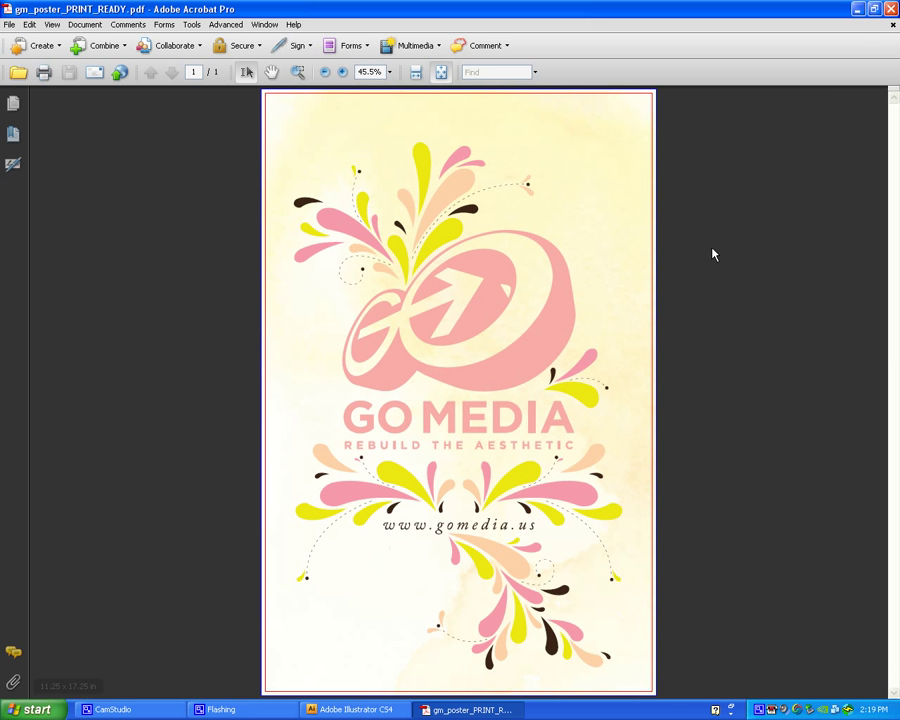